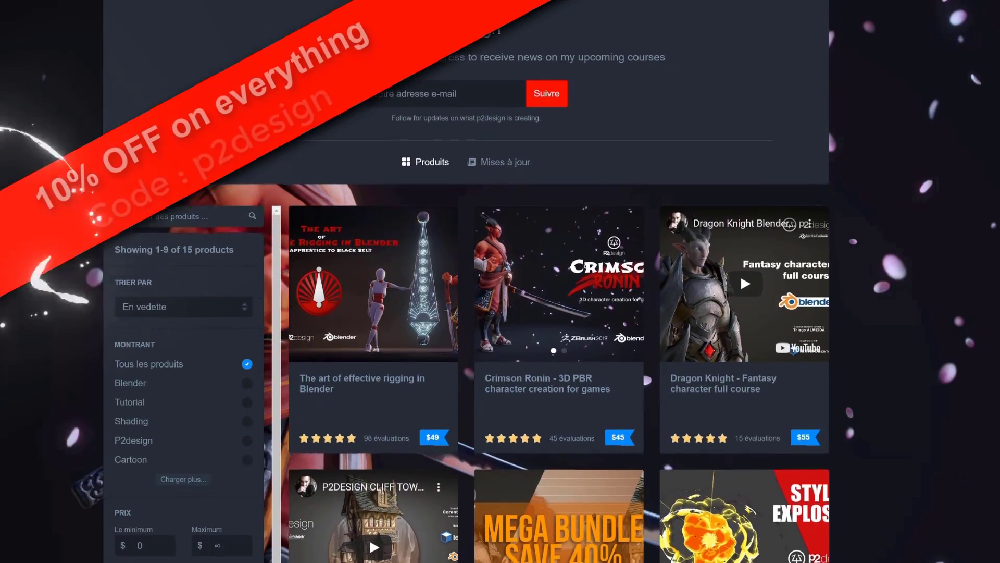
Scrub to frame 17 and draw red strokes along the back thigh and leg
scroll(down, 3)
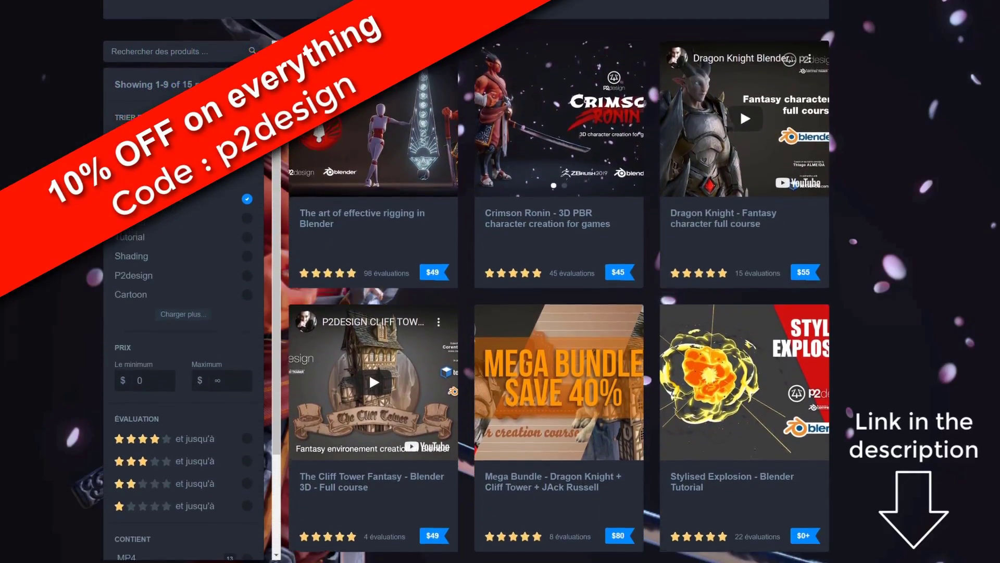
scroll(down, 3)
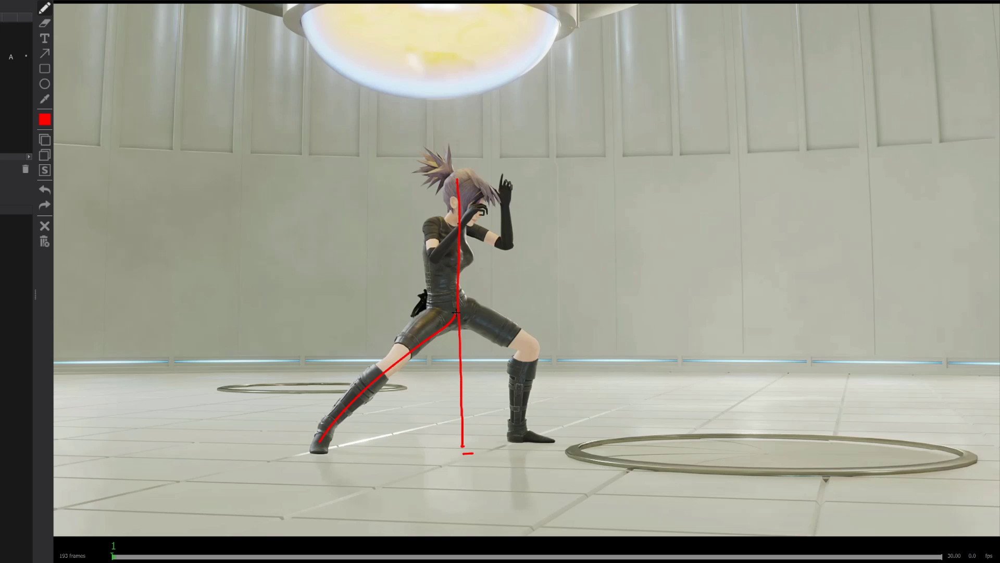
drag(457, 313, 529, 346)
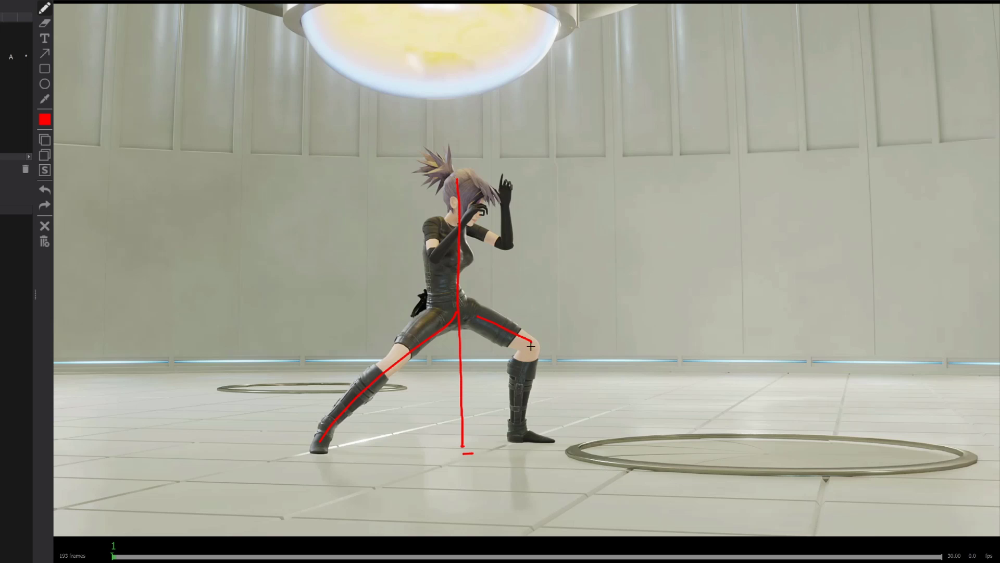
drag(532, 347, 540, 415)
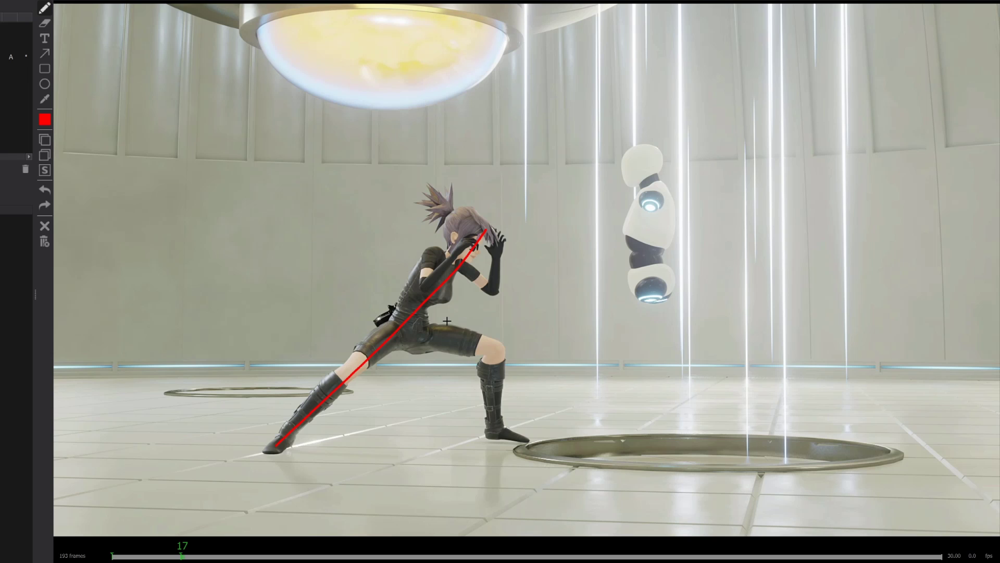
Scrub the fight clip to frame 25, the punch wind-up, with no red lines
drag(418, 336, 492, 396)
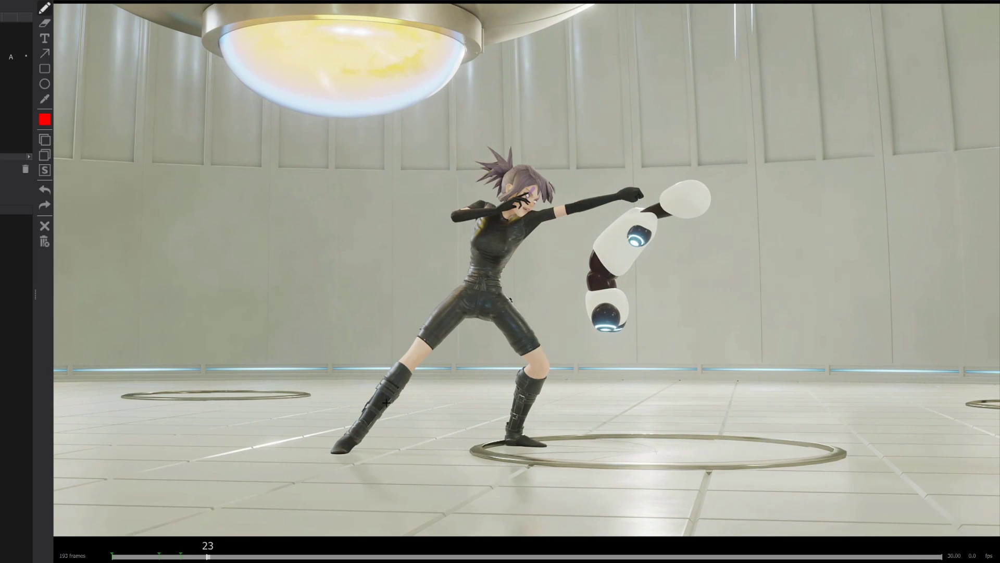
drag(335, 459, 676, 191)
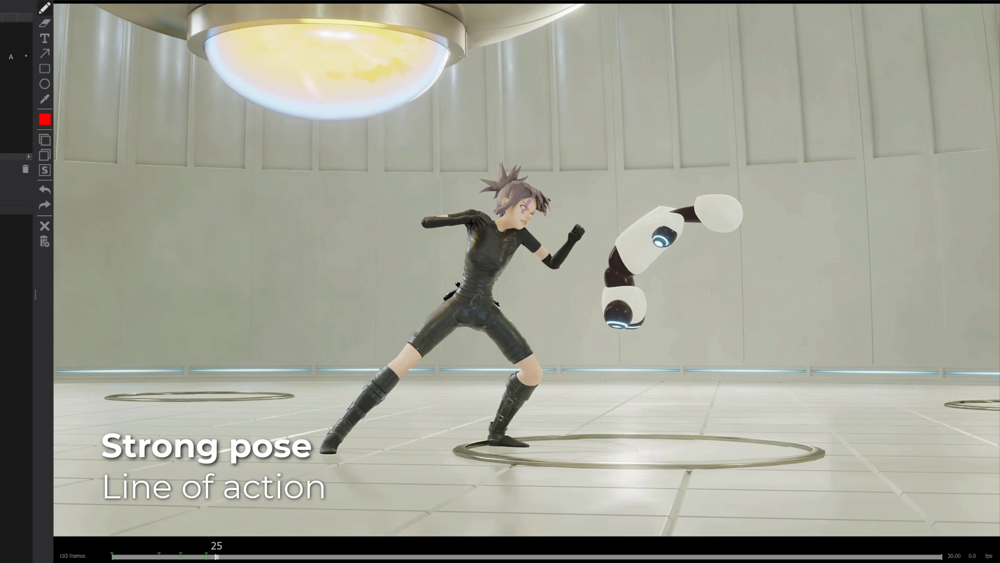
Scrub past the frame-32 lunging punch to the frame-38 guard pose
click(245, 555)
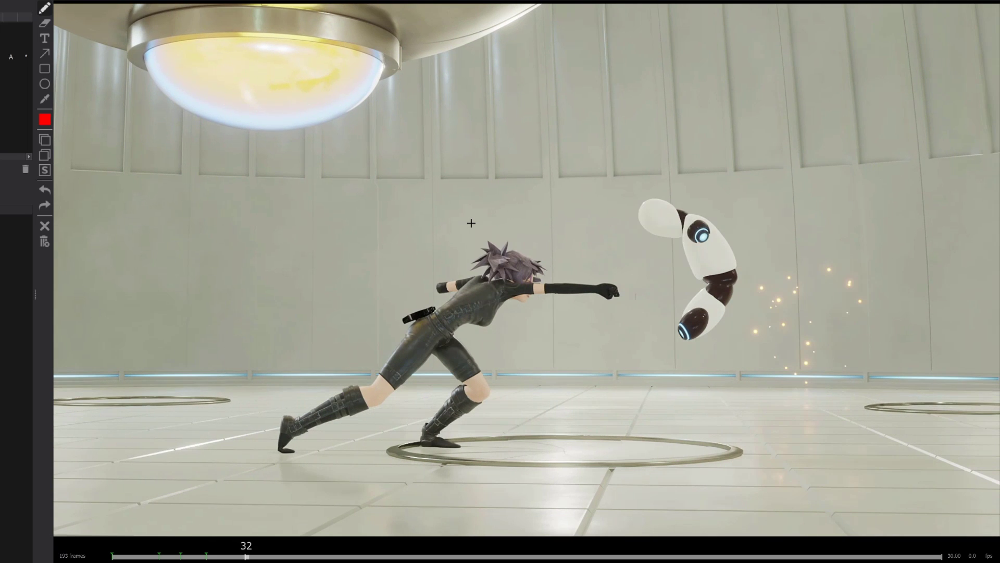
mouse_move(343, 401)
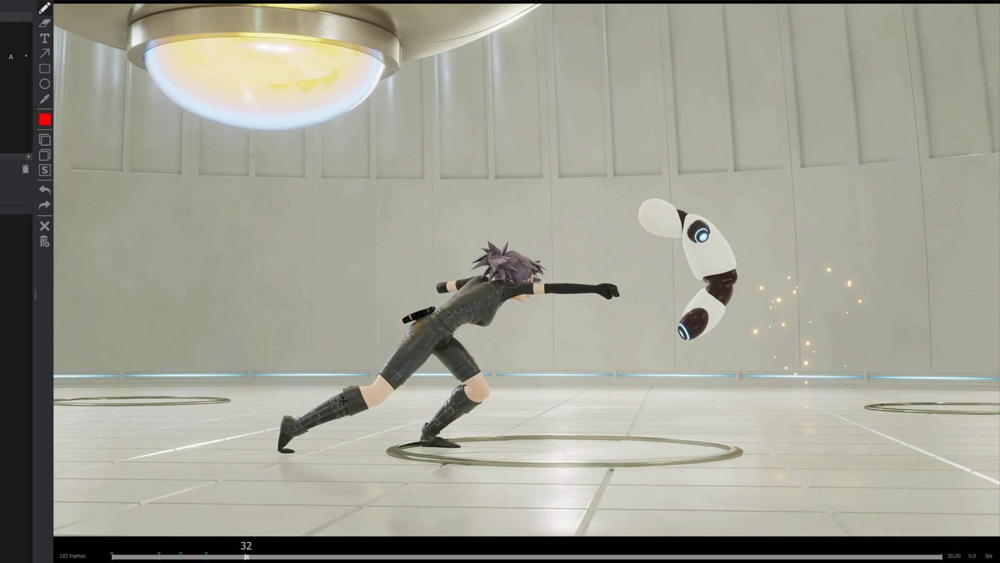
drag(291, 441, 641, 283)
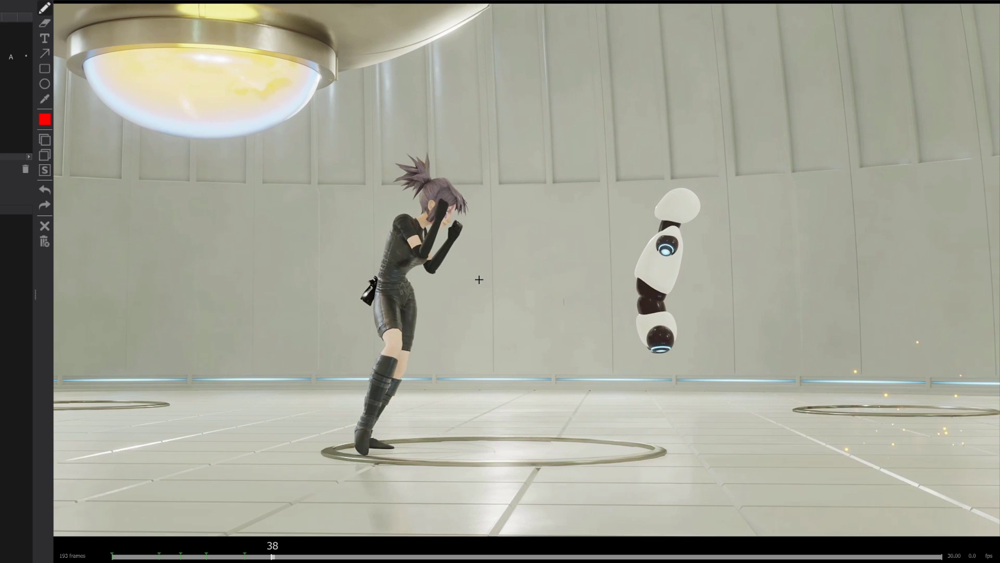
mouse_move(400, 216)
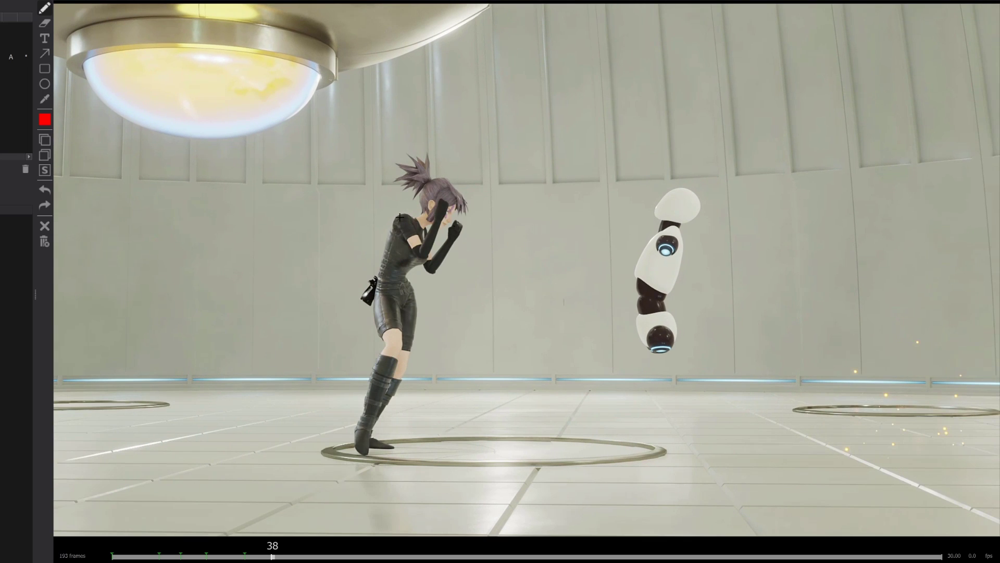
drag(399, 222, 367, 411)
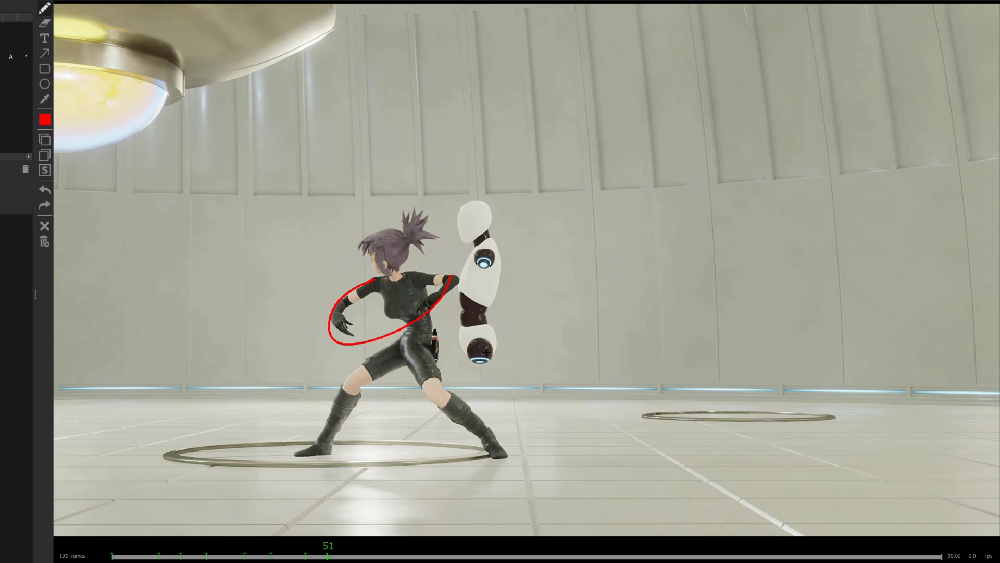
mouse_move(490, 375)
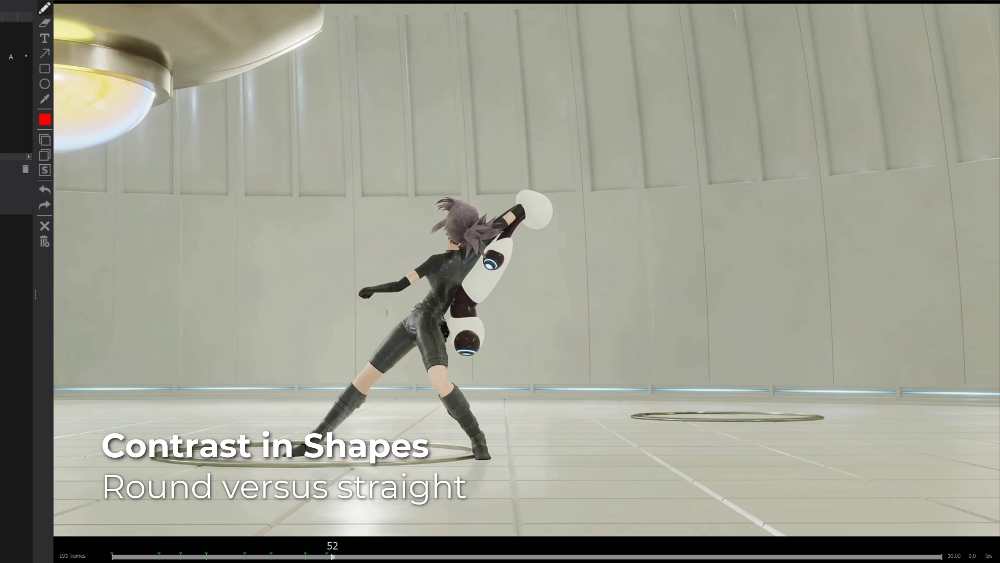
Draw a red ellipse around the arm arc at frame 51, then step to frame 52
drag(290, 458, 527, 203)
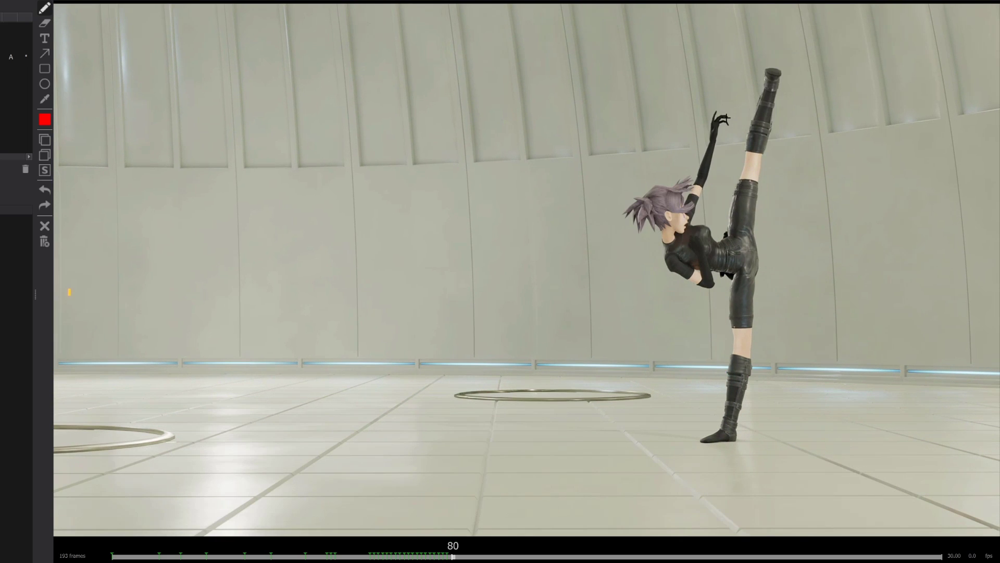
Draw red circles over hips and chest at frame 97 and a sweeping line at 105
drag(460, 556, 482, 556)
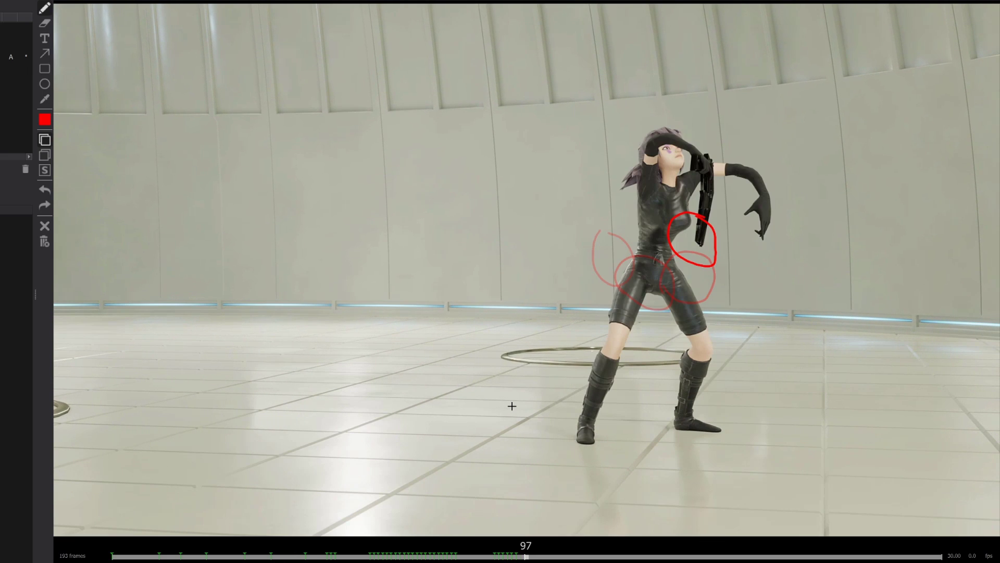
mouse_move(649, 216)
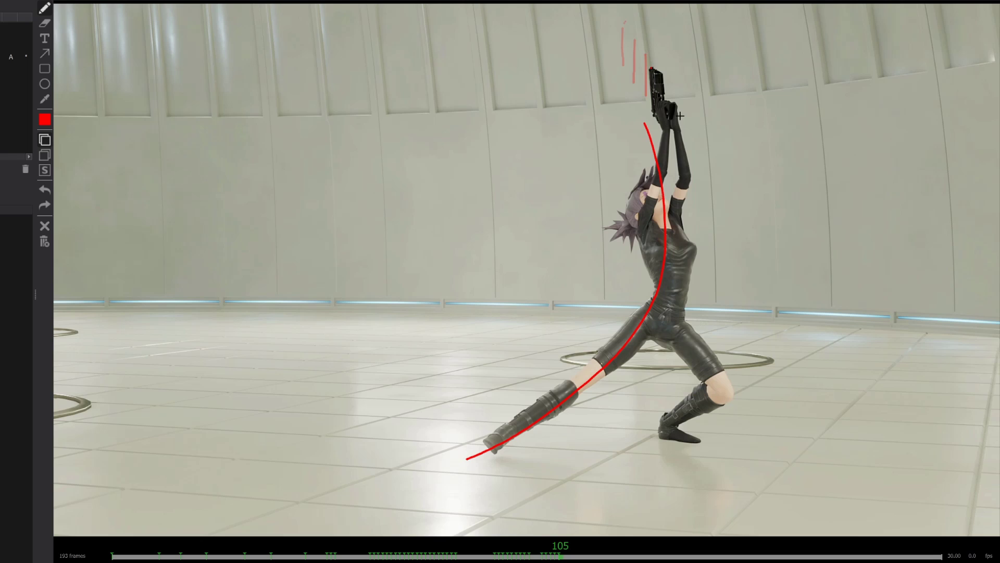
drag(678, 112, 685, 434)
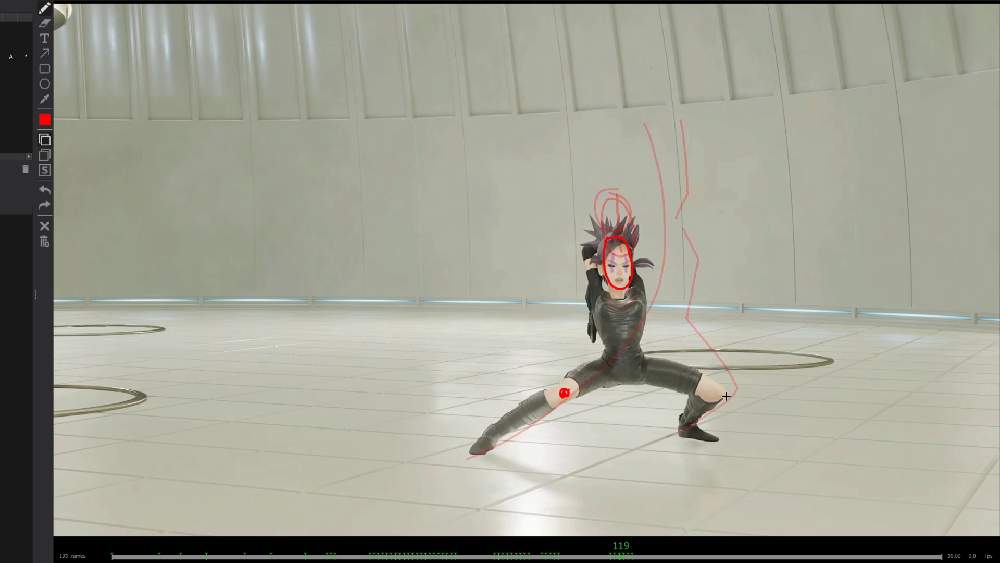
Draw red marks around the head and across the knees at frames 119–123
click(726, 392)
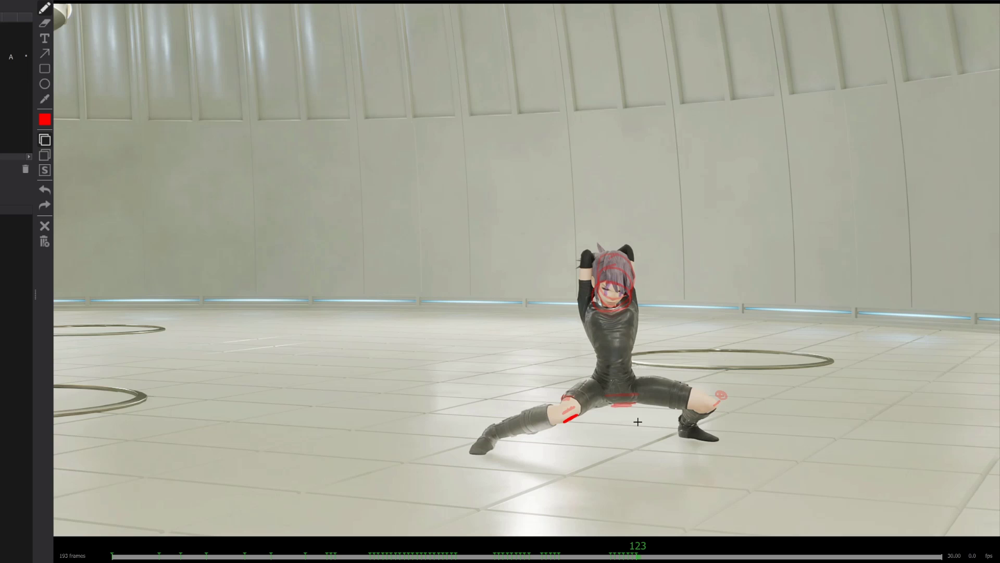
drag(624, 554, 779, 554)
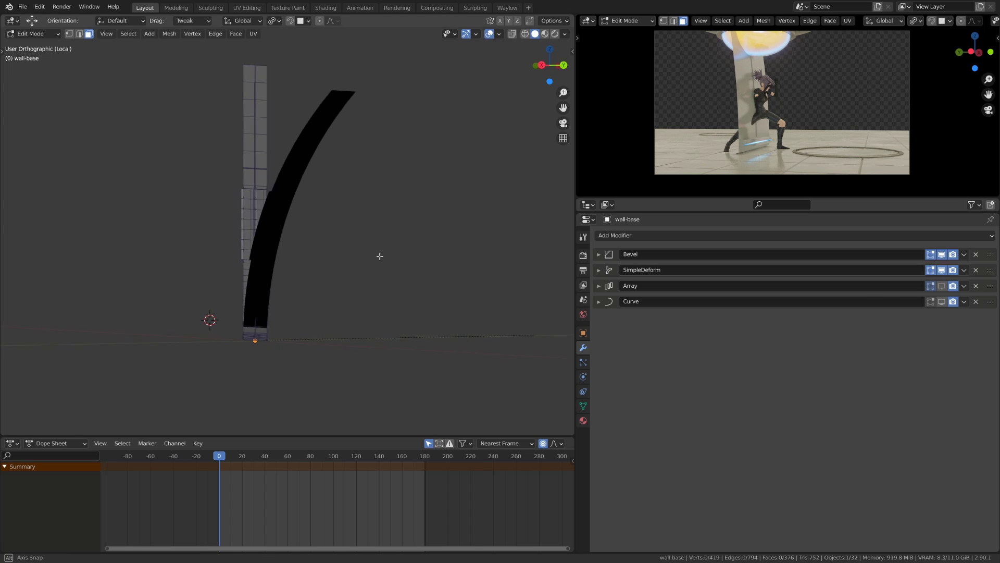
Check wall-base's Bevel, SimpleDeform, Array and Curve modifiers, then edit COLUMN-CENTER
key(Tab)
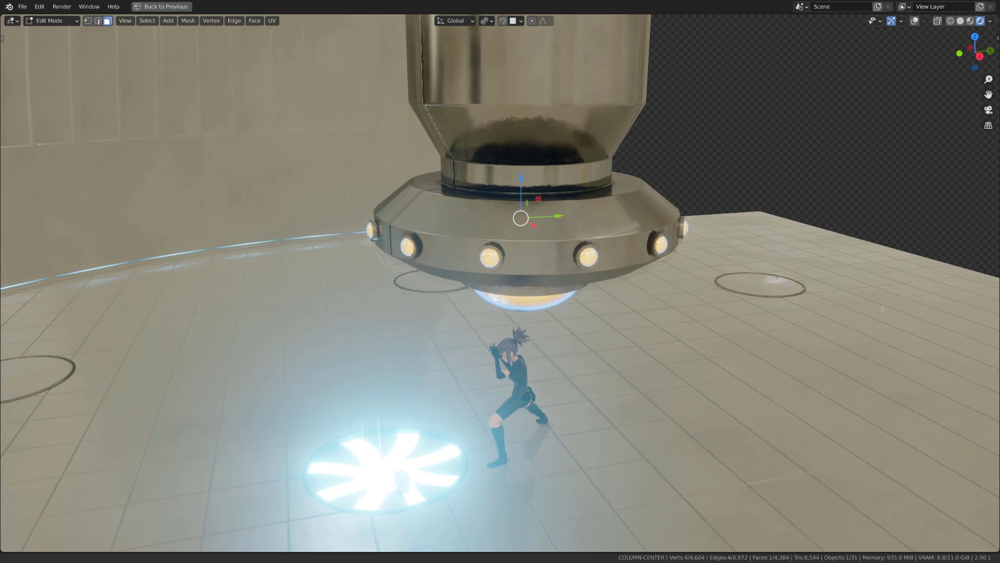
Select rays-up to show its ColorRamp, Emission, Transparent BSDF and Mix Shader nodes
click(164, 7)
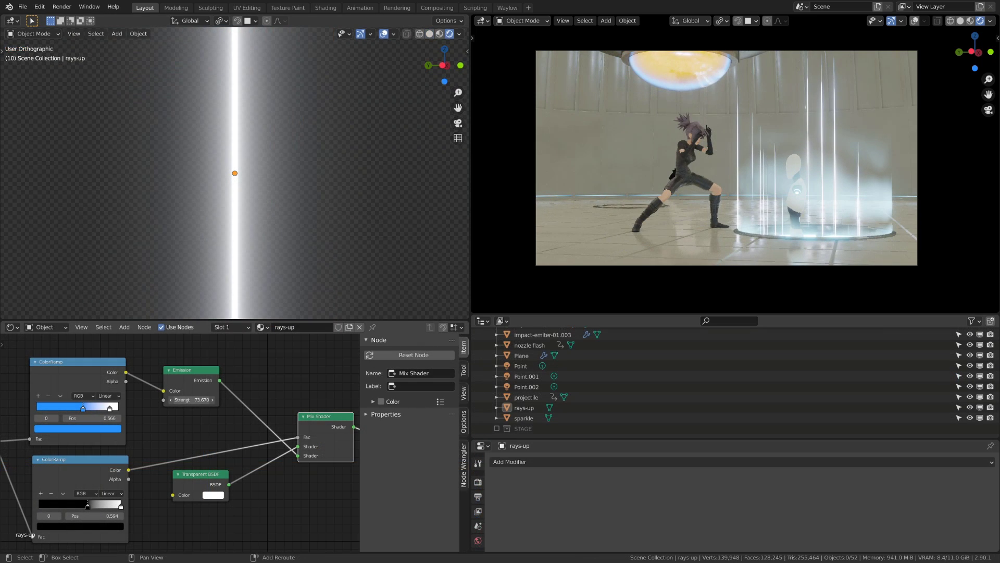
Select impact-emiter-01 to show its particle settings and sparkle material nodes
drag(191, 400, 198, 400)
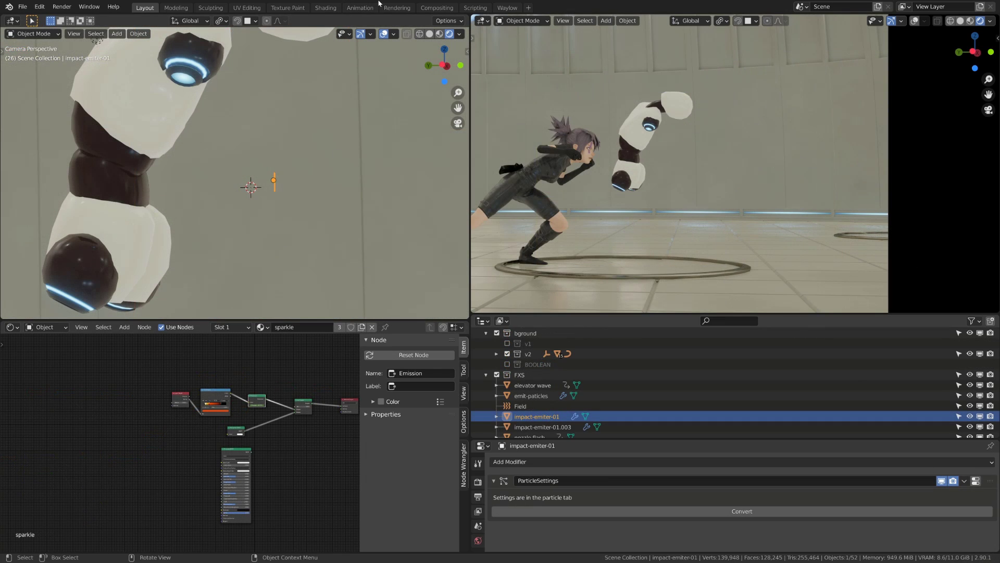
Play the animation to frame 113, with the emitter at the gun muzzle
key(space)
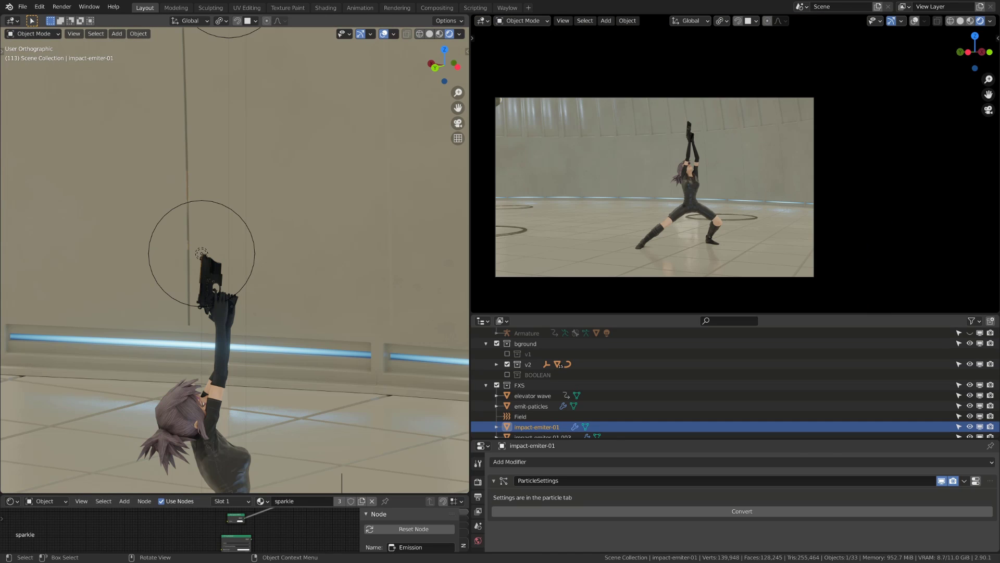
mouse_move(288, 387)
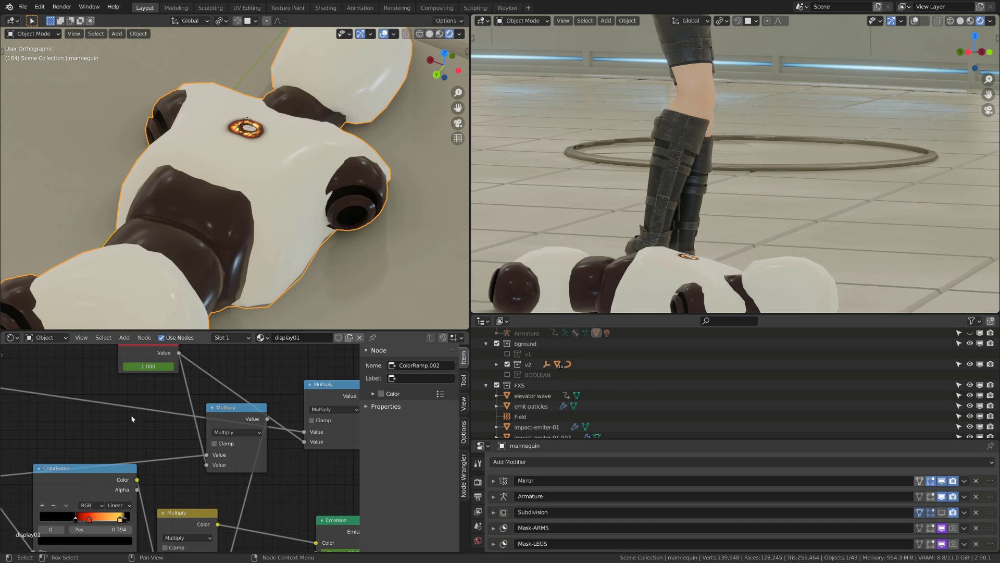
Select the mannequin to show its display01 burn-mark material with ColorRamp and Multiply nodes
click(148, 366)
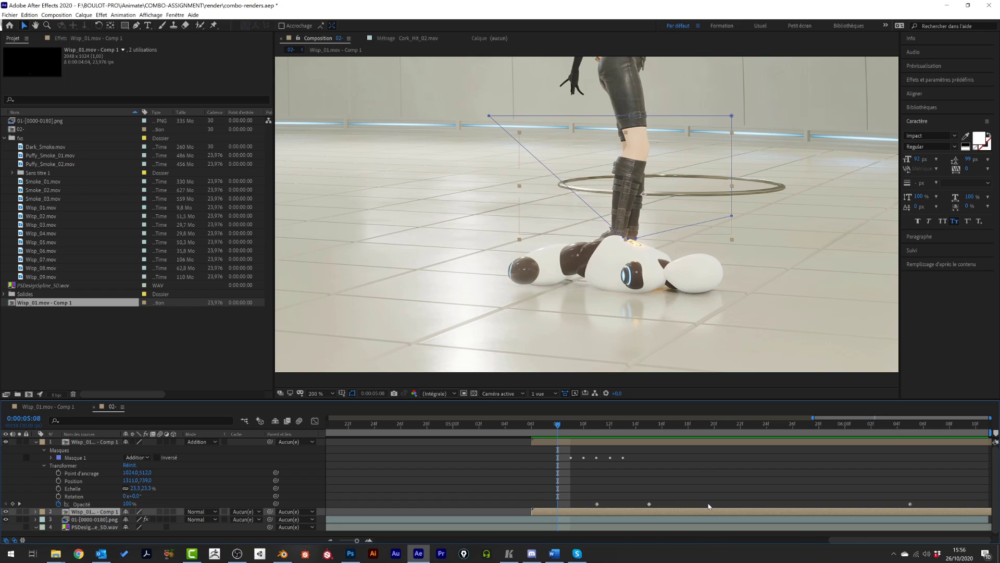
Scrub from 0:00:05:08 to 0:00:05:25 to watch the Wisp_01 spark flare and fade
click(610, 423)
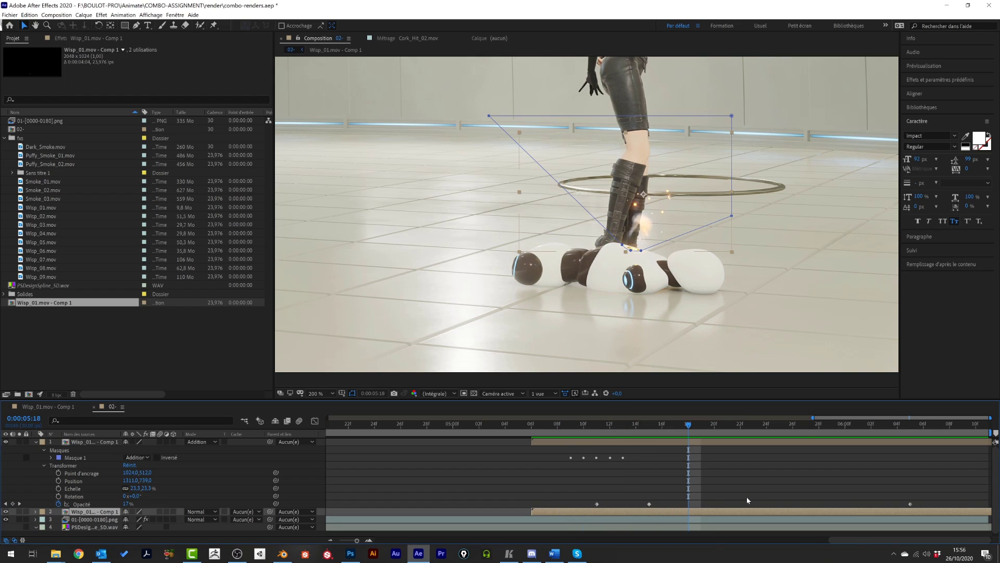
click(779, 424)
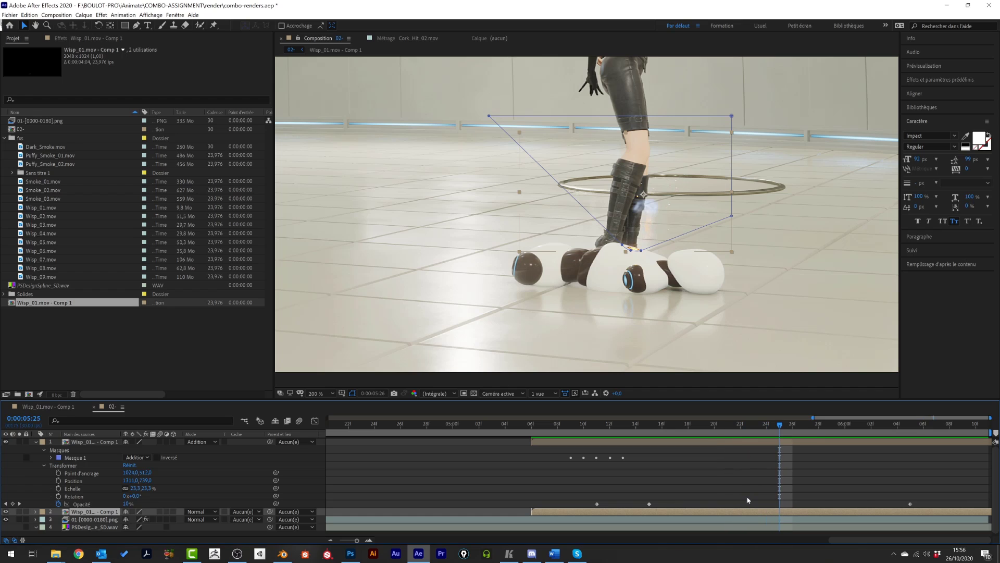